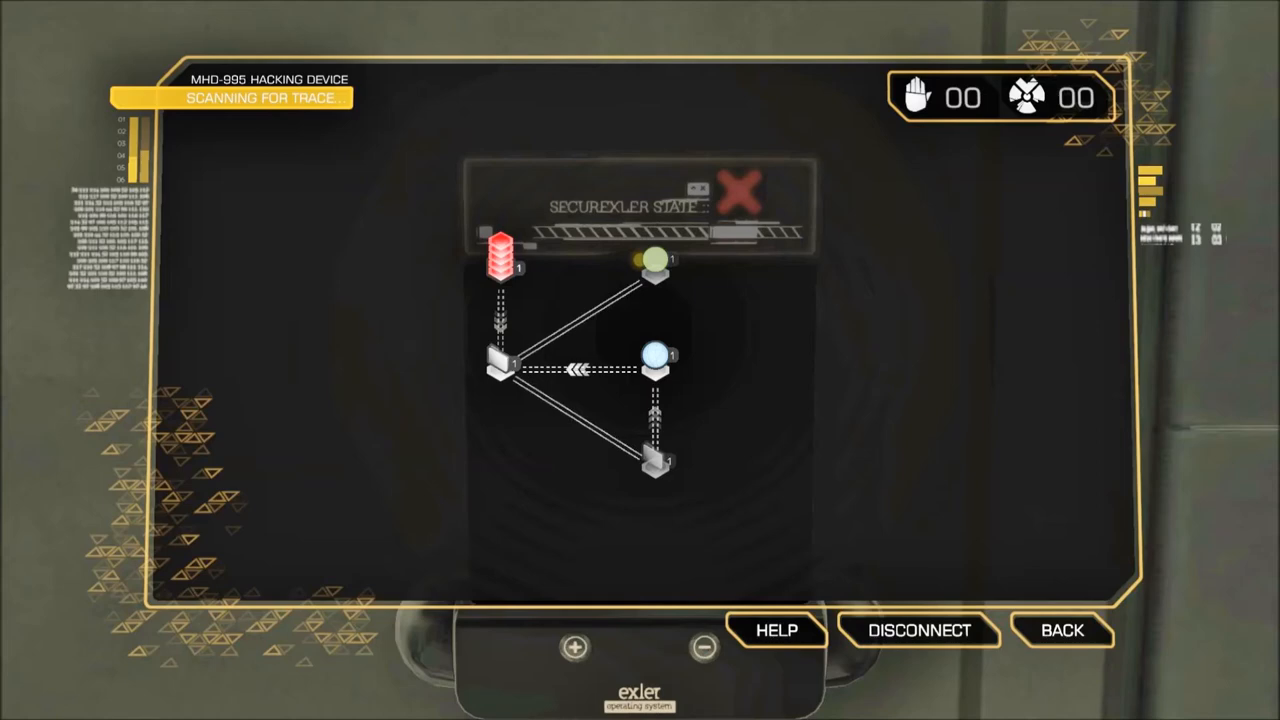
# Step: Show the Nodes help legend for diagnostic subroutine, registry, IO port and directory nodes
pyautogui.click(777, 630)
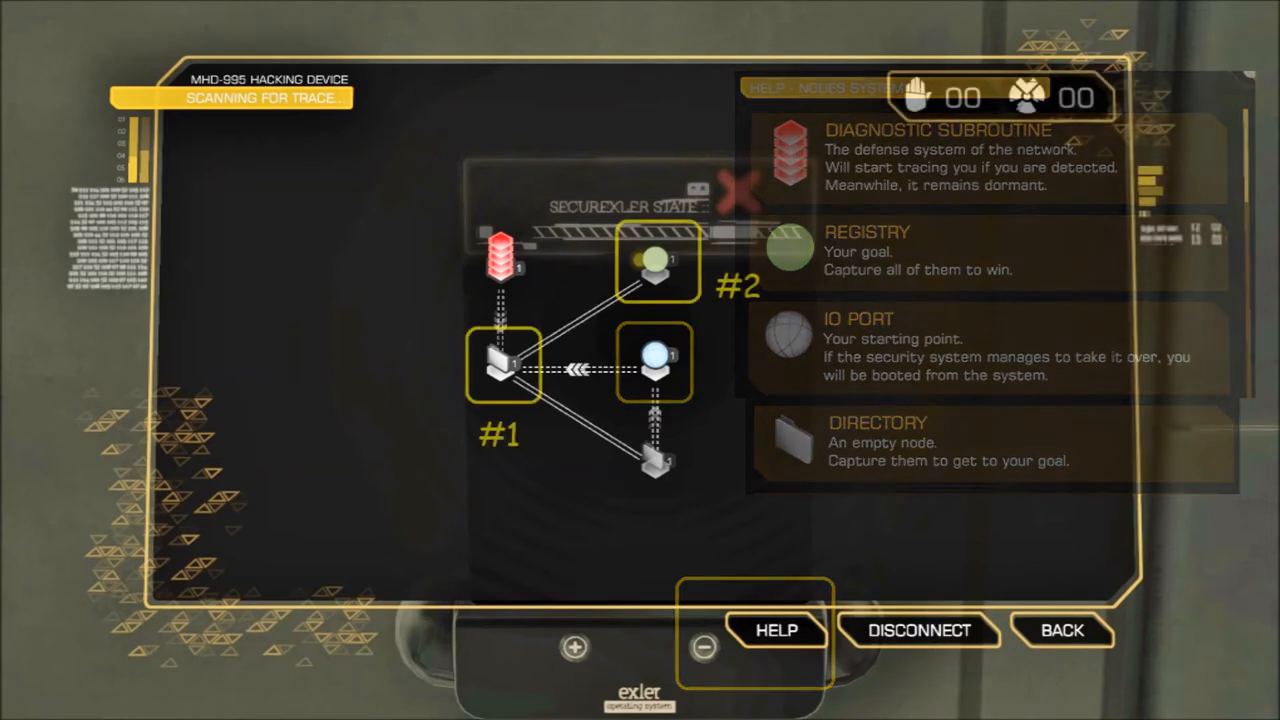
# Step: Close the Nodes help legend, leaving nodes #1 and #2 on the network
pyautogui.click(777, 631)
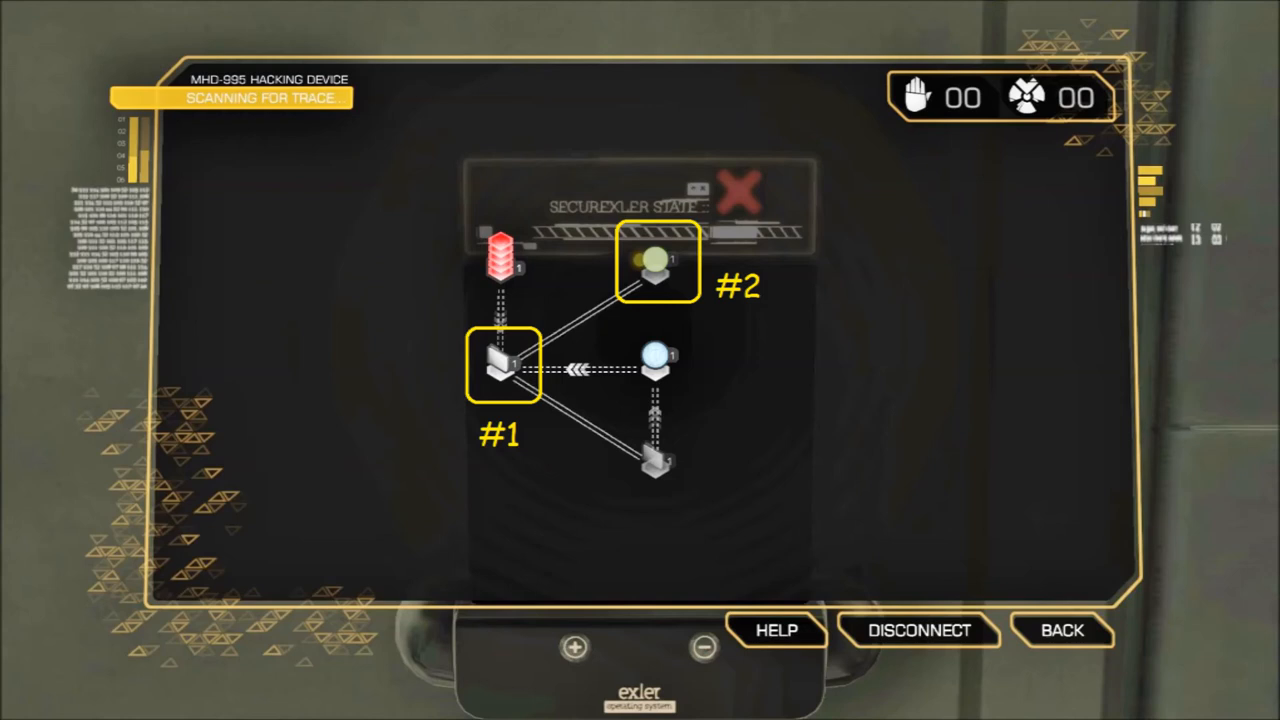
# Step: Bring up the registry node's capture, fortify, stop and nuke wheel, then dismiss its help
pyautogui.click(777, 630)
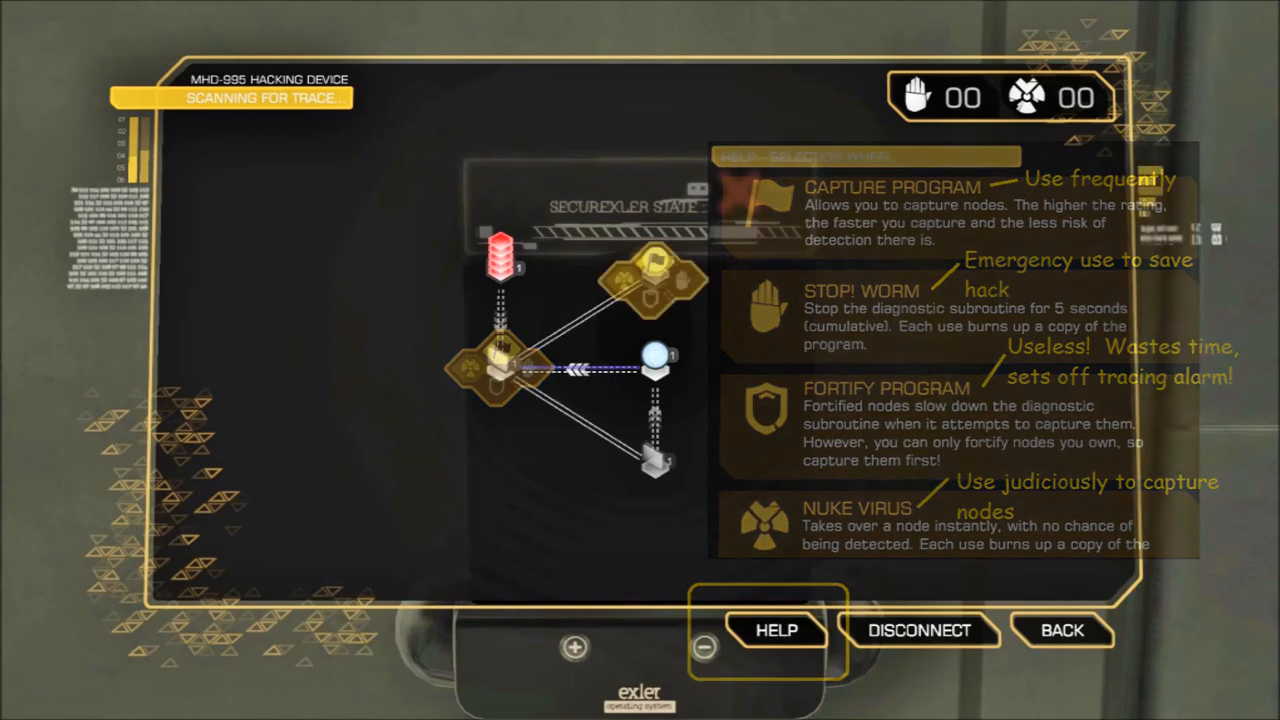
pyautogui.click(776, 630)
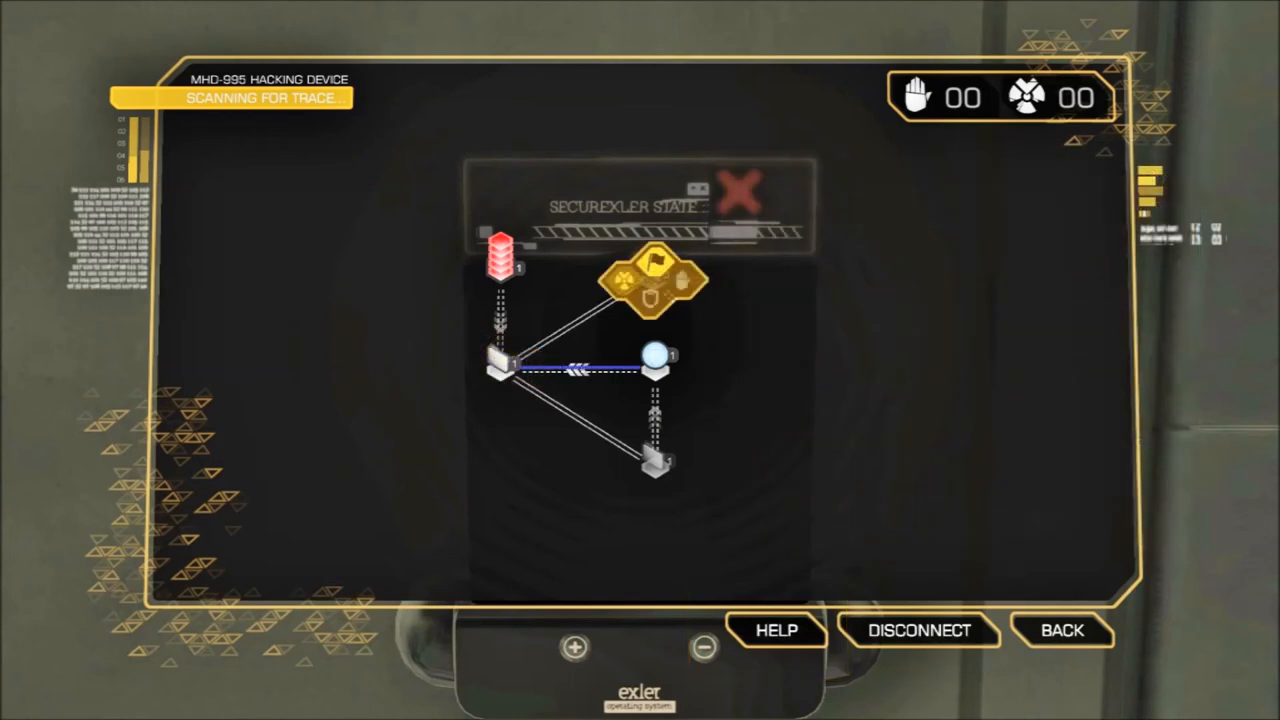